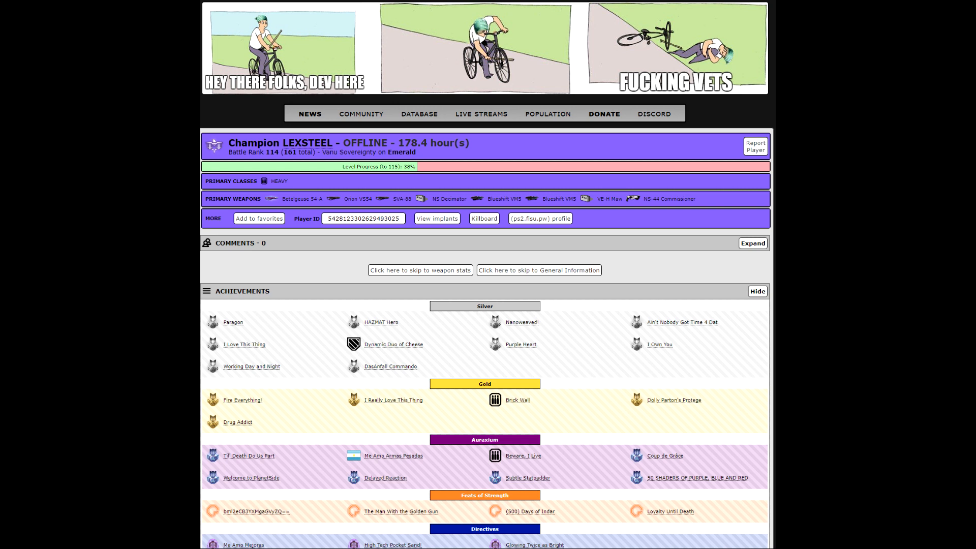
pyautogui.scroll(-3)
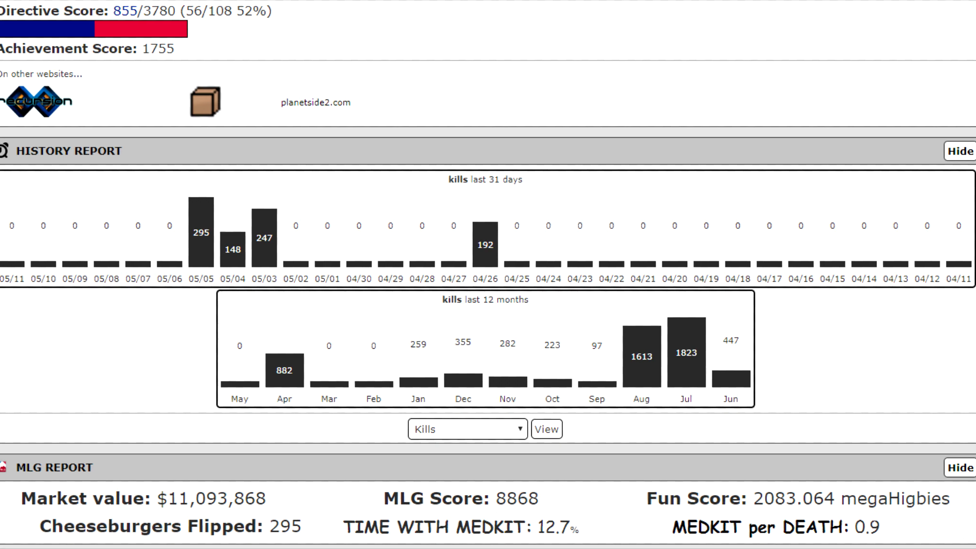
pyautogui.scroll(-3)
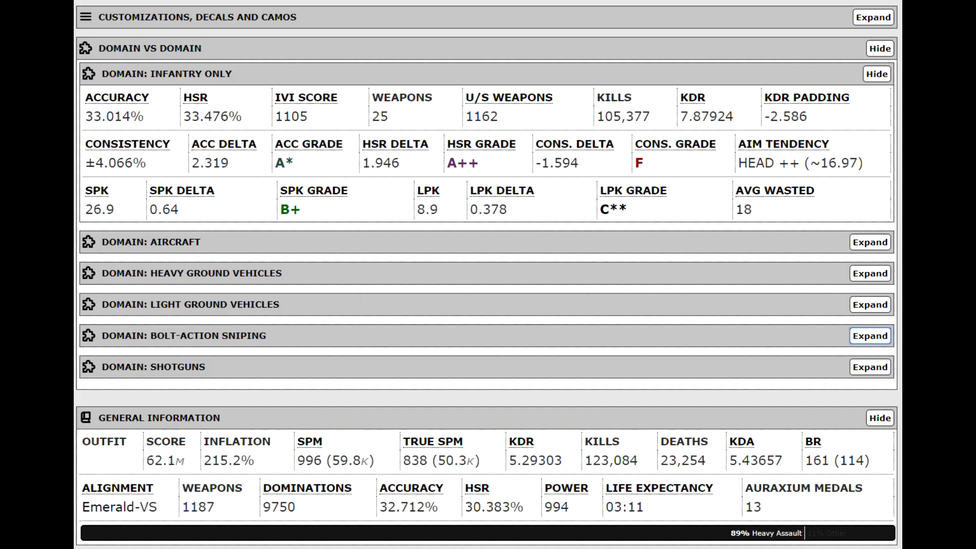